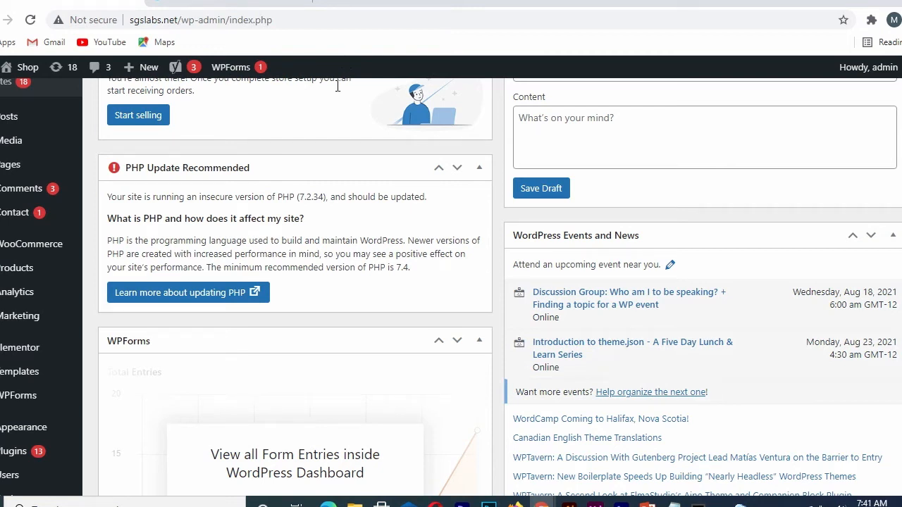
mouse_move(355, 303)
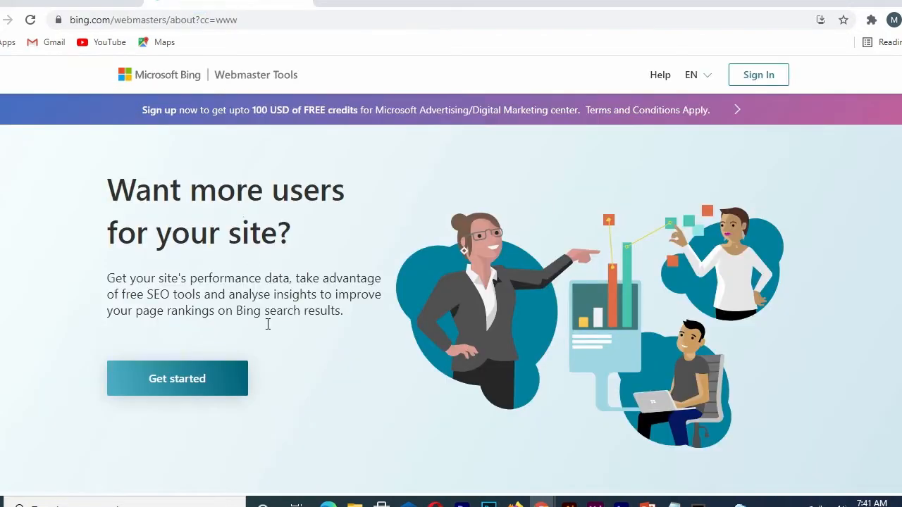
mouse_move(360, 332)
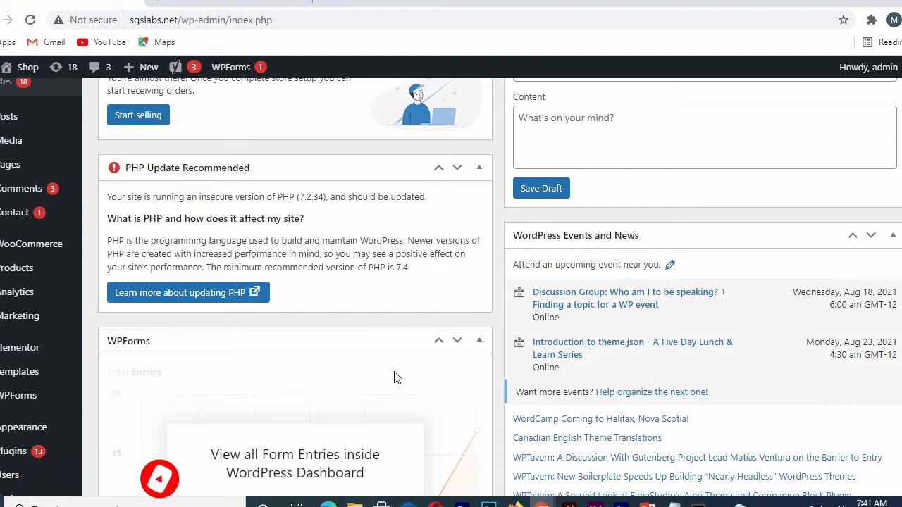
mouse_move(480, 288)
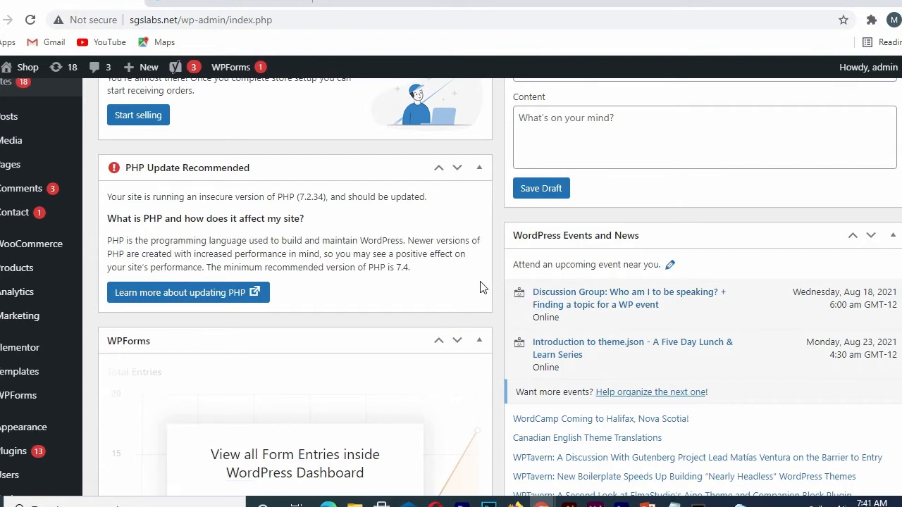
Go to SEO > General in the admin sidebar and reach the Yoast settings tabs
scroll(up, 3)
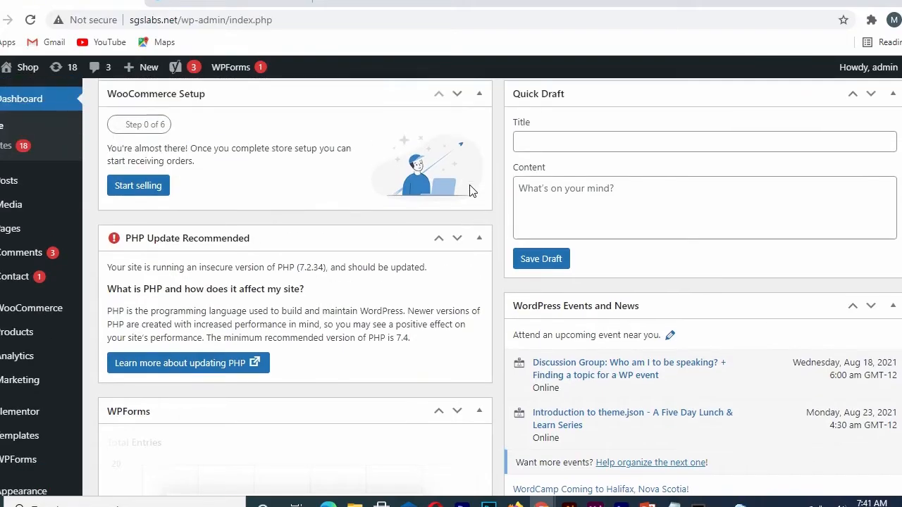
scroll(up, 3)
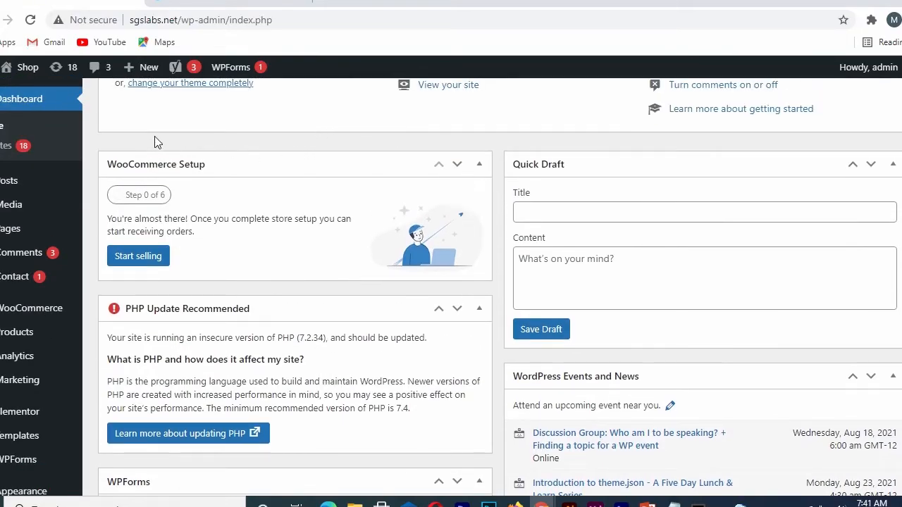
scroll(down, 3)
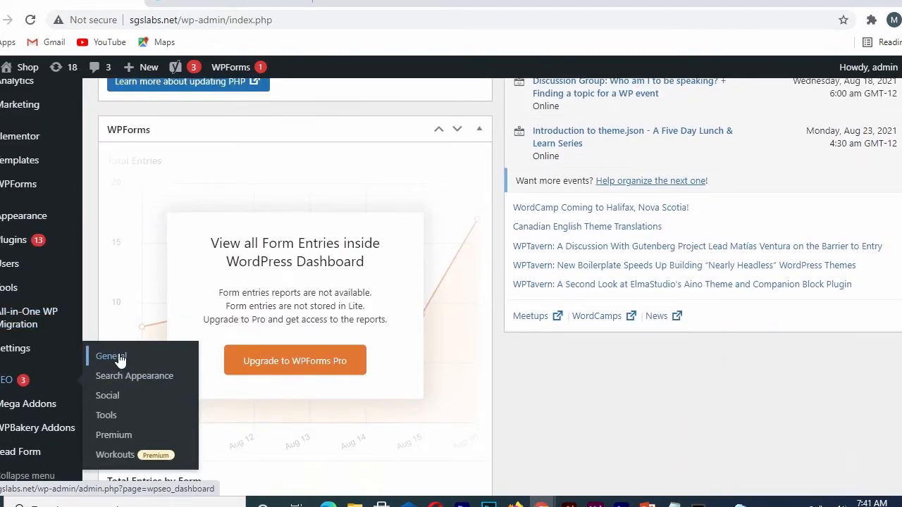
click(110, 355)
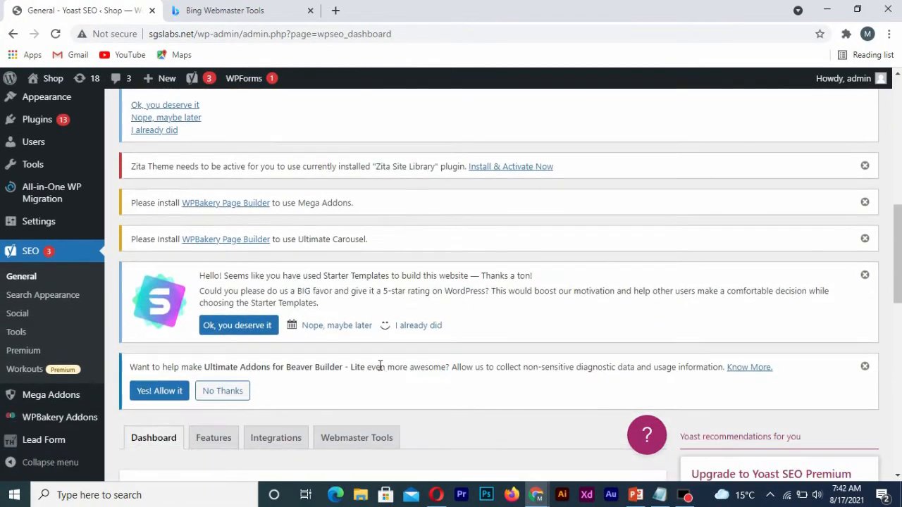
scroll(down, 3)
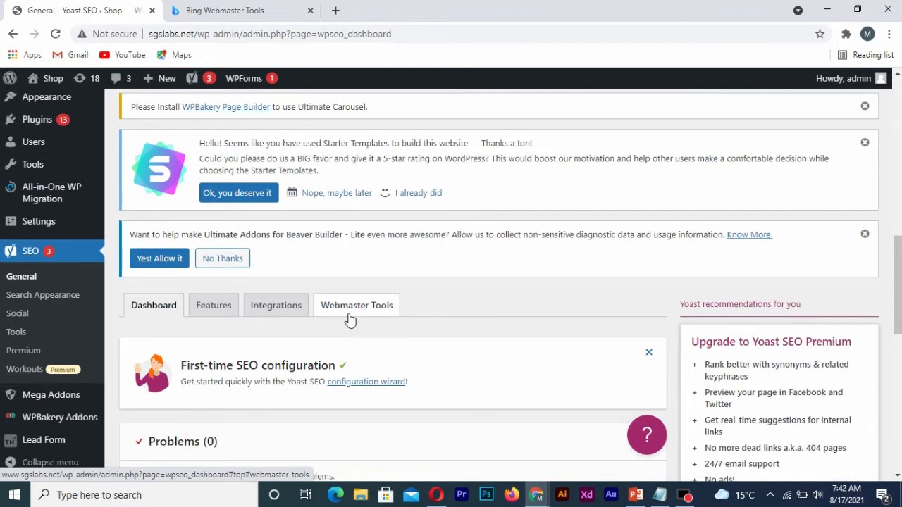
Show the Webmaster Tools verification fields for Baidu, Bing, Google and Yandex
click(356, 305)
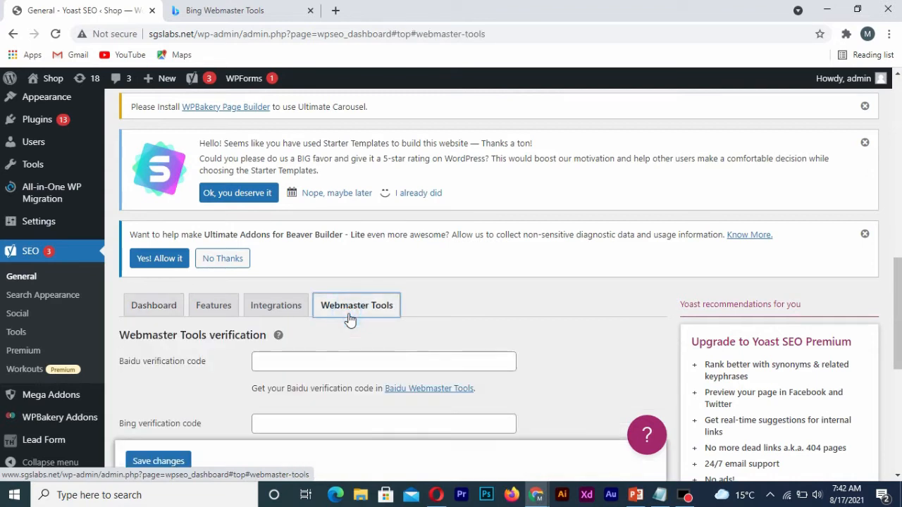
scroll(down, 3)
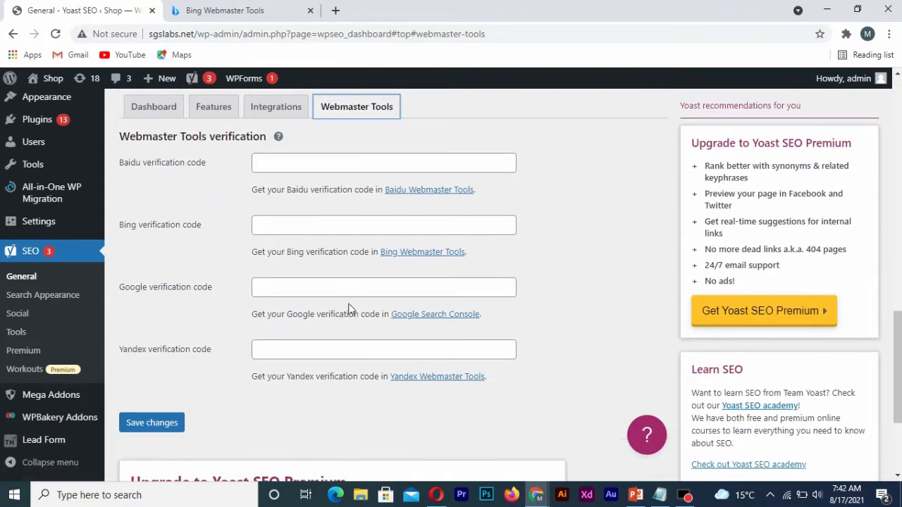
mouse_move(219, 254)
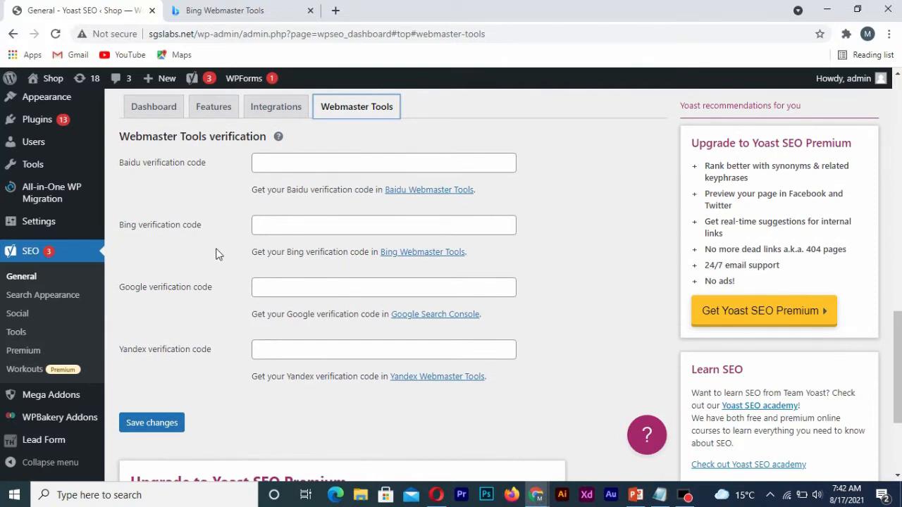
mouse_move(143, 245)
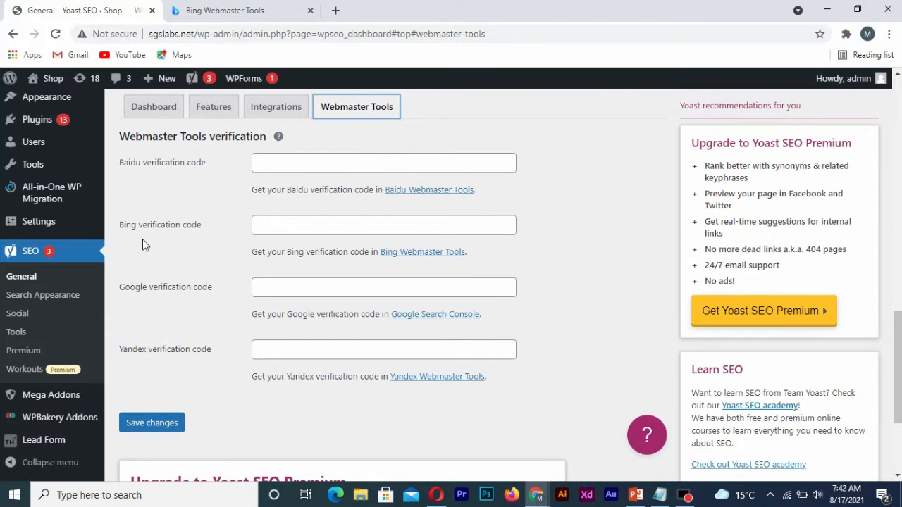
mouse_move(138, 242)
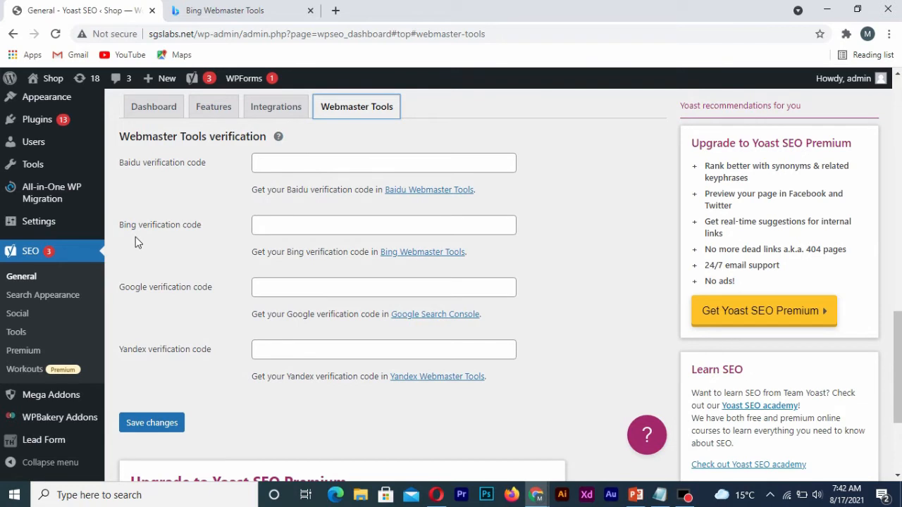
mouse_move(203, 245)
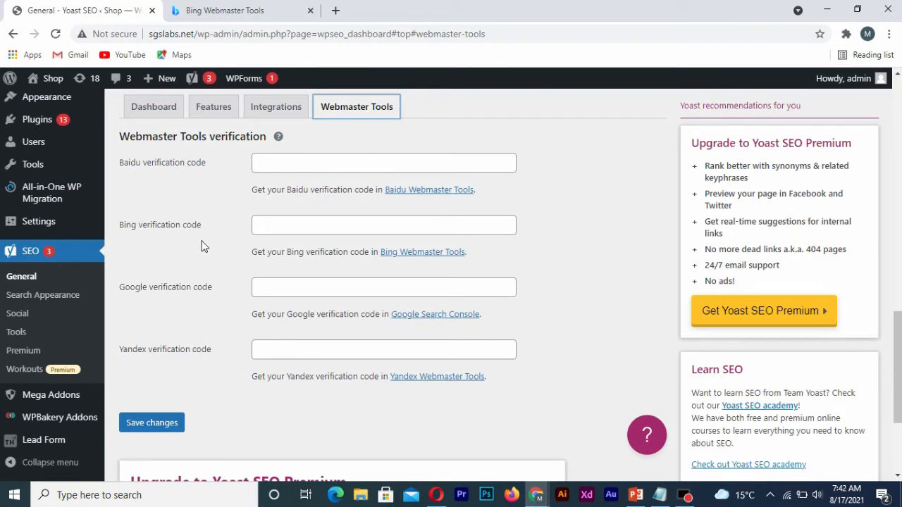
mouse_move(356, 265)
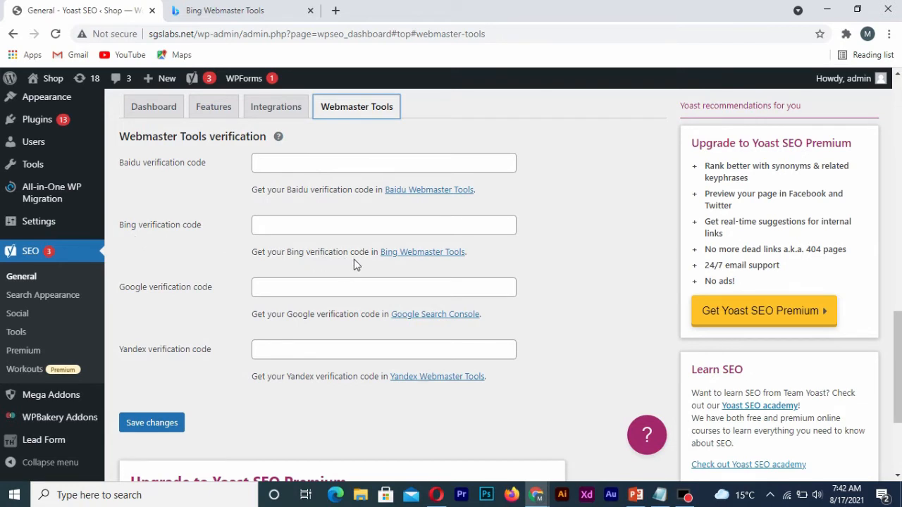
mouse_move(372, 265)
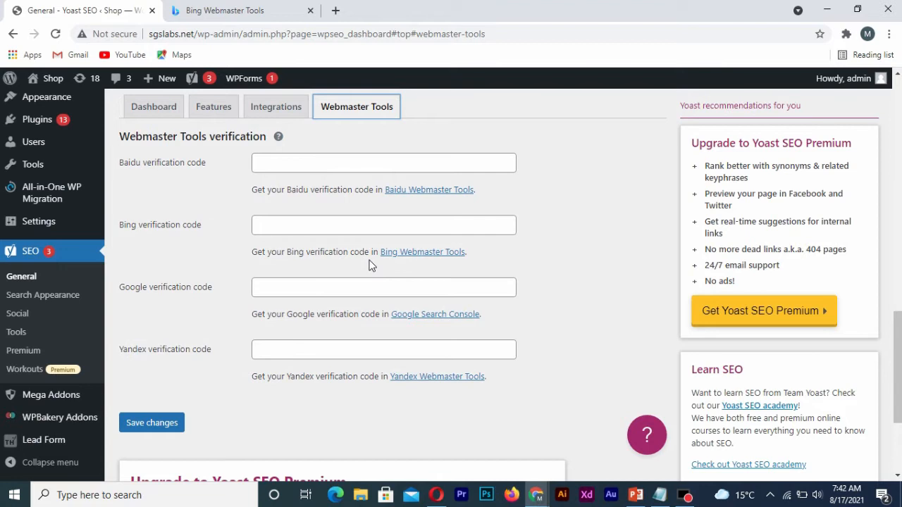
mouse_move(423, 251)
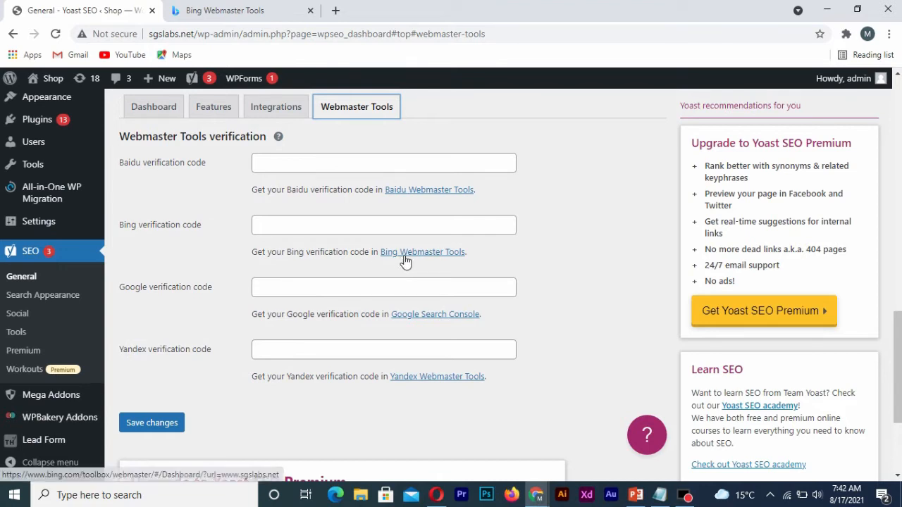
Launch Bing Webmaster Tools in a new tab and sign in with a Google account
right_click(423, 251)
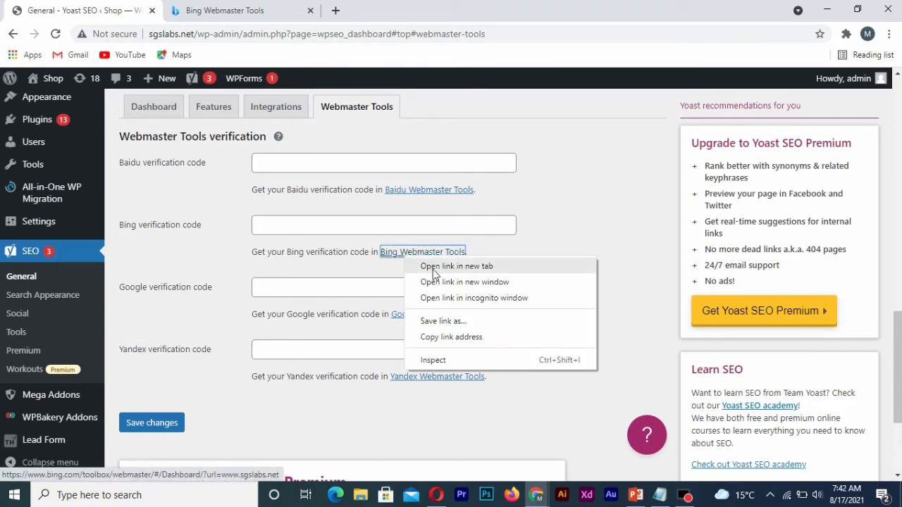
click(457, 265)
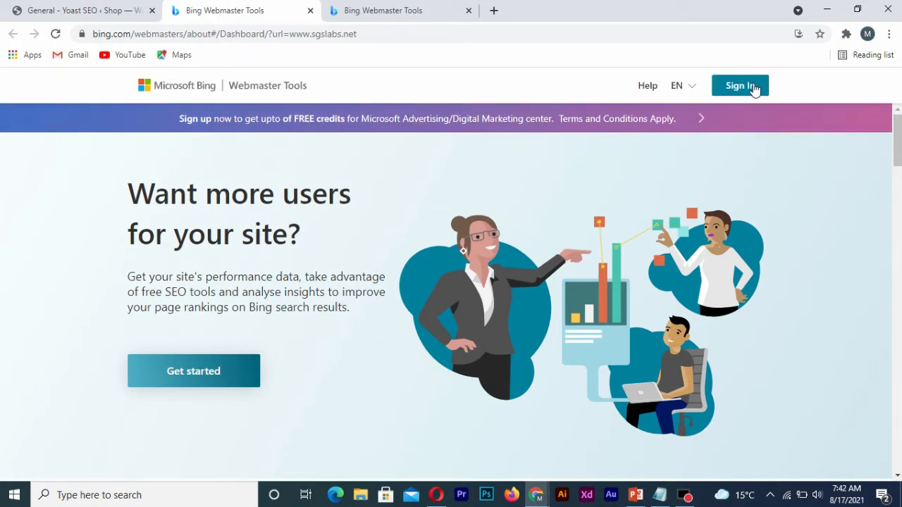
click(740, 86)
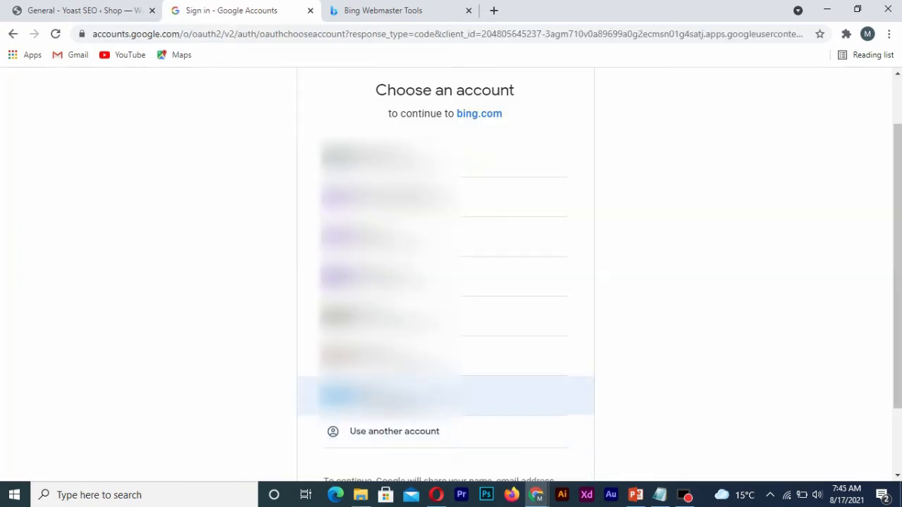
click(446, 395)
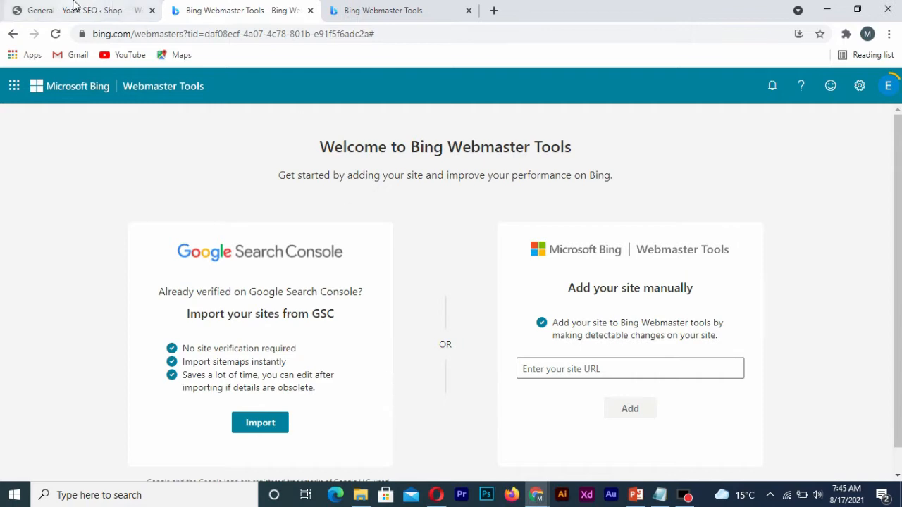
scroll(down, 3)
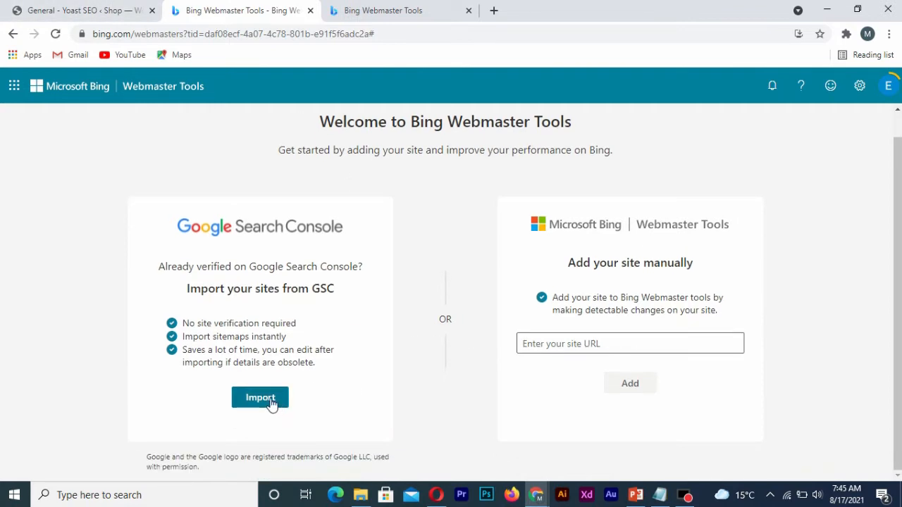
click(629, 344)
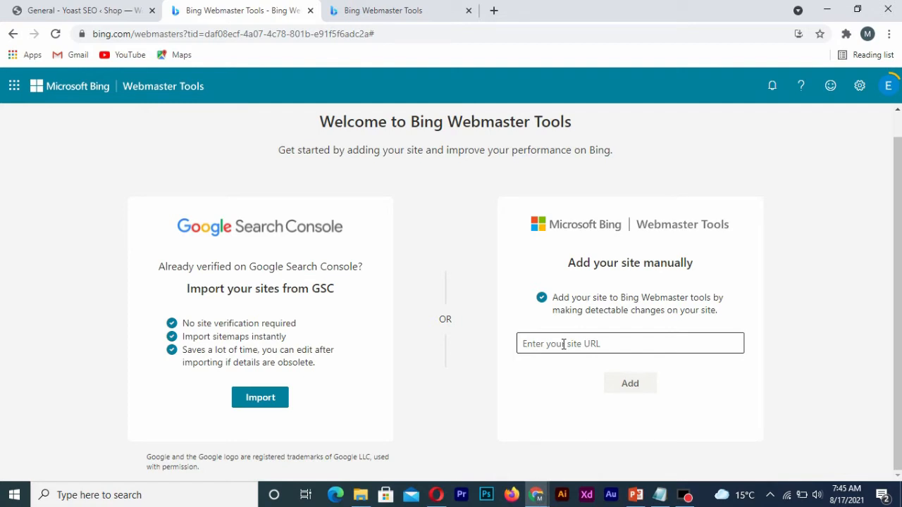
click(81, 9)
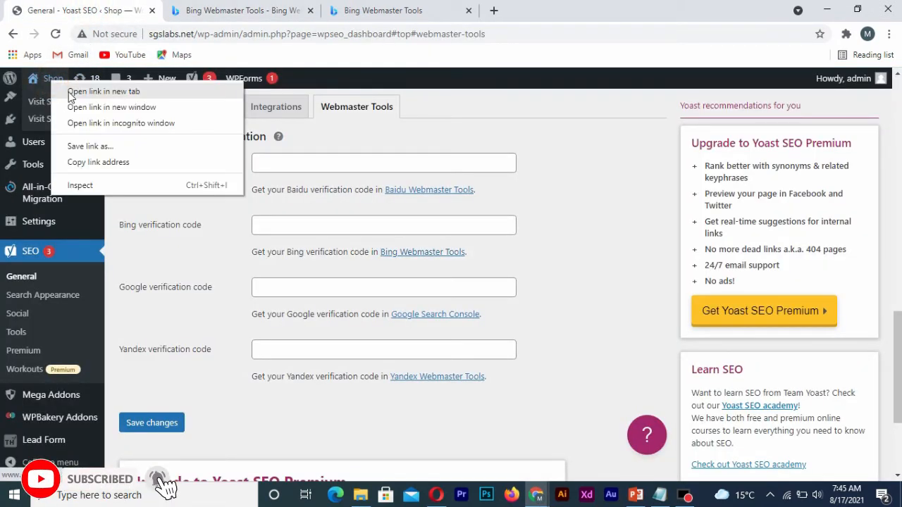
click(104, 90)
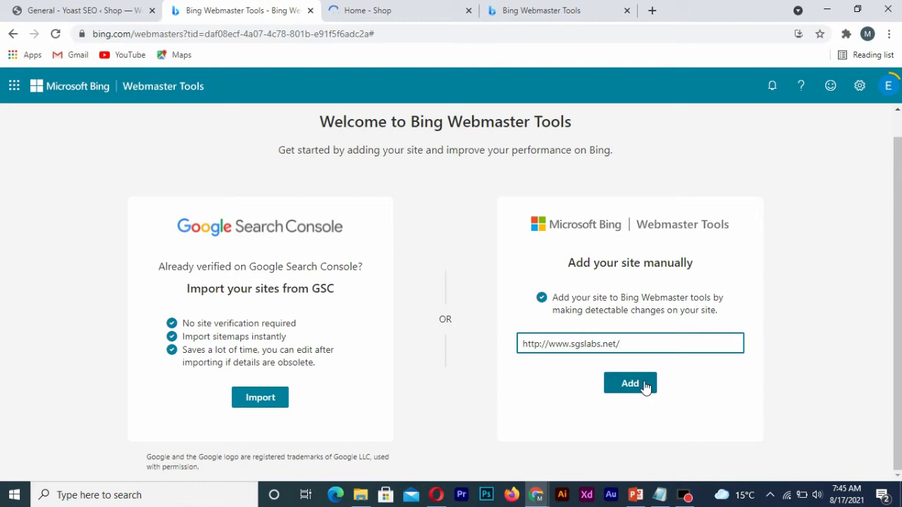
click(628, 383)
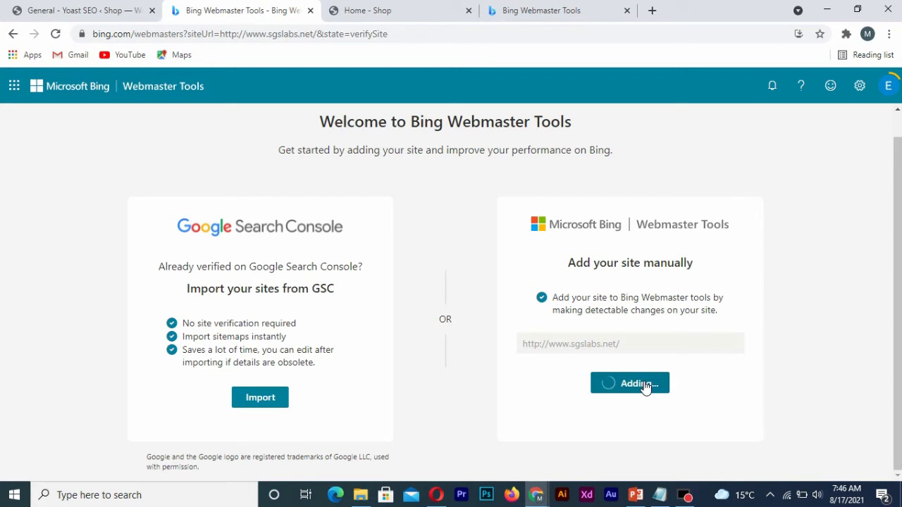
click(628, 384)
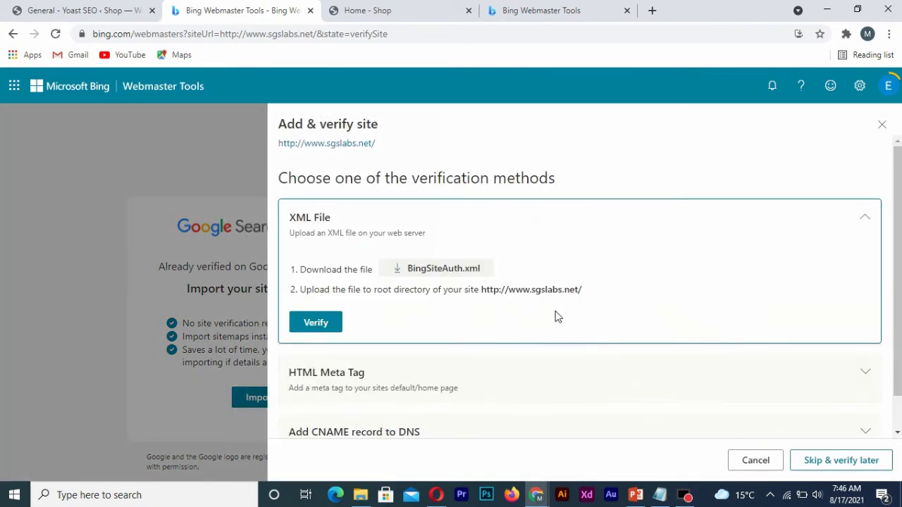
mouse_move(316, 321)
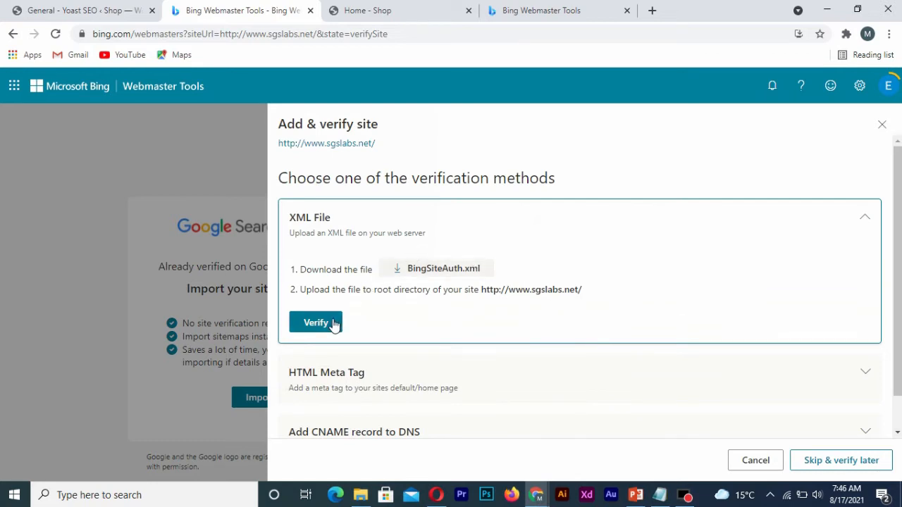
mouse_move(433, 275)
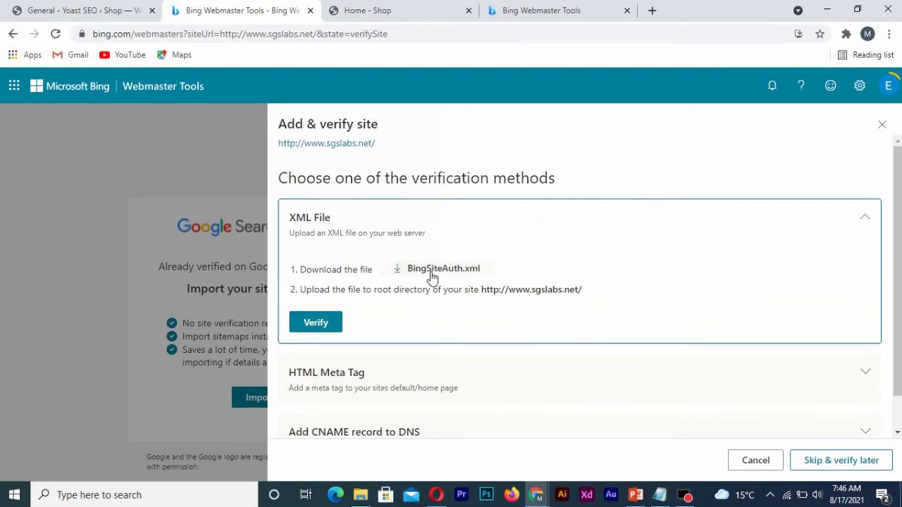
mouse_move(443, 271)
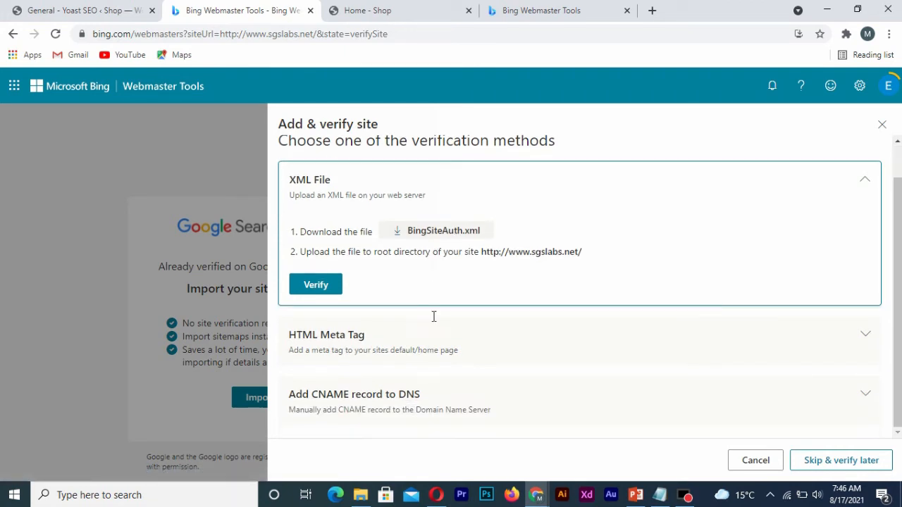
mouse_move(420, 352)
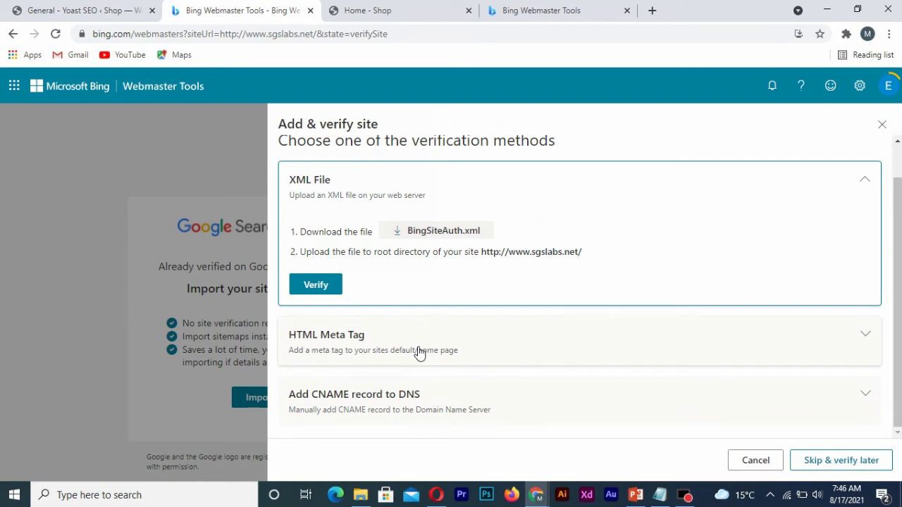
Expand the HTML Meta Tag option and copy the msvalidate.01 meta tag
click(420, 343)
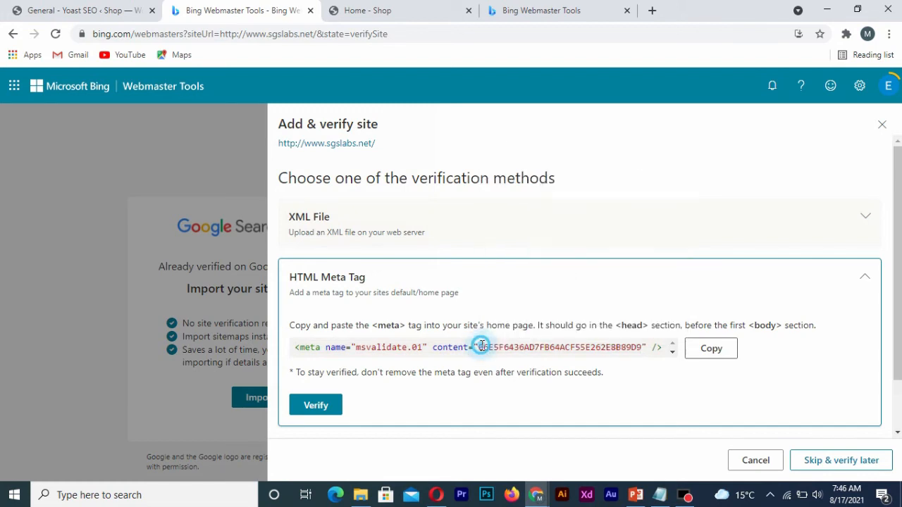
click(710, 348)
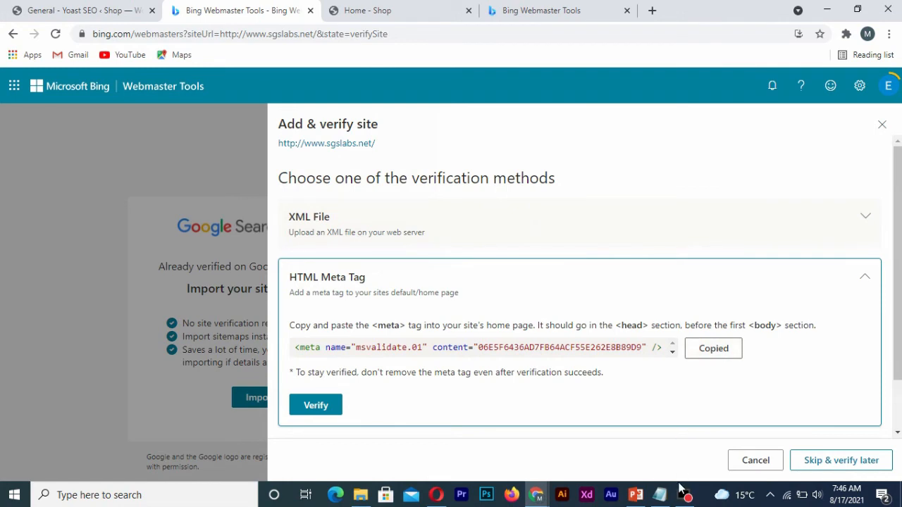
Paste the msvalidate.01 meta tag into Notepad and select only its content code
click(659, 495)
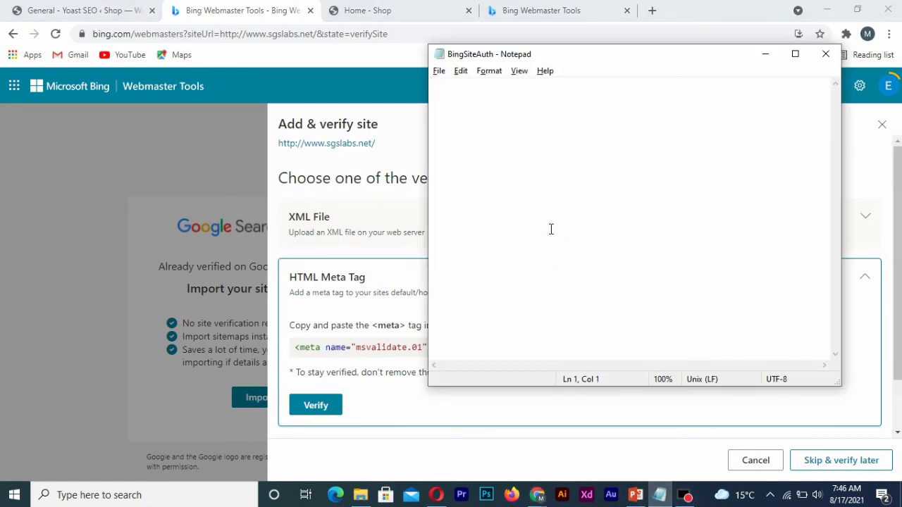
text(<meta name="msvalidate.01" content="06E5F6436AD7FB64ACF55E262E8B89D9" />)
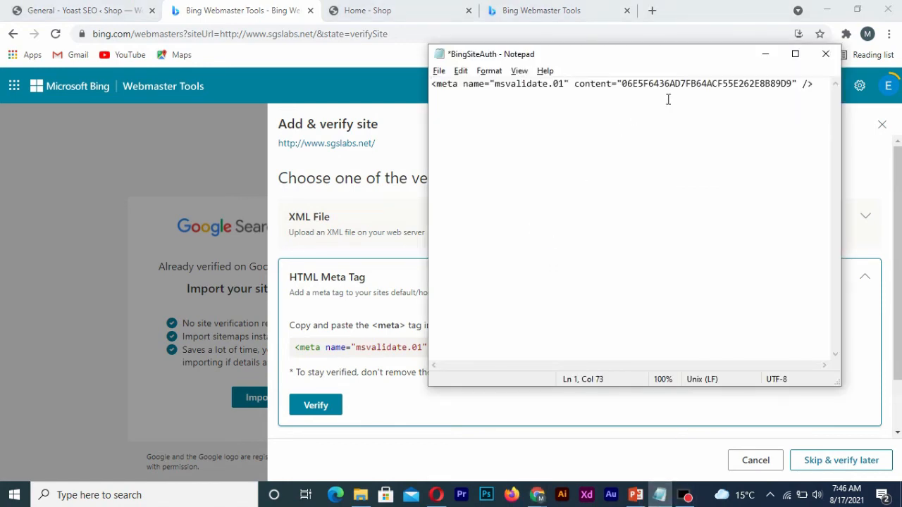
click(622, 83)
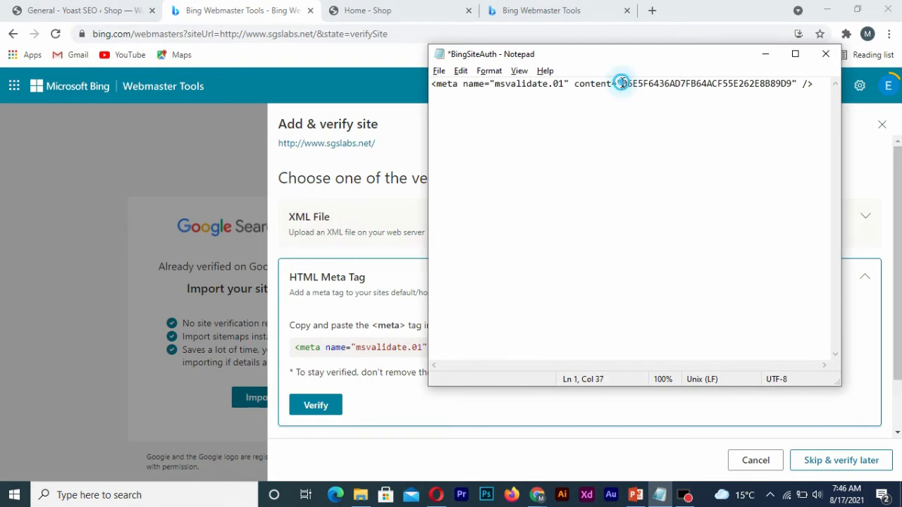
drag(622, 84, 792, 85)
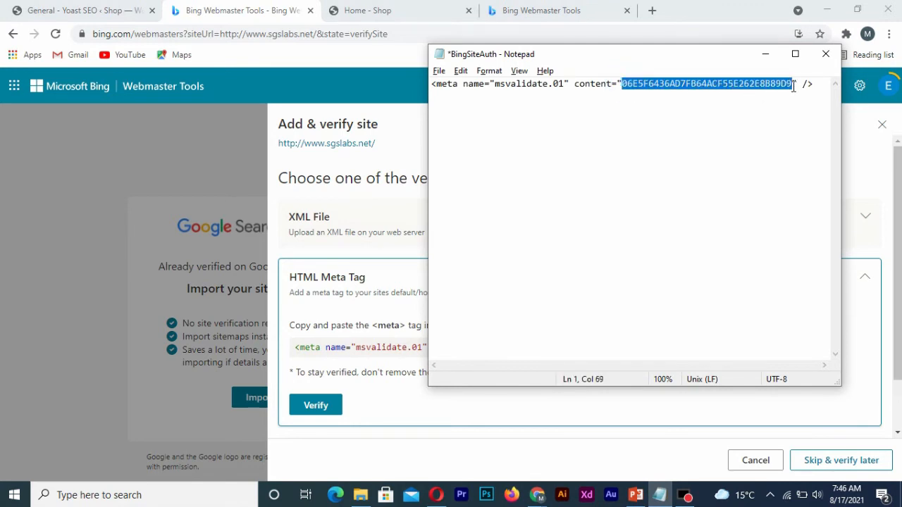
mouse_move(634, 73)
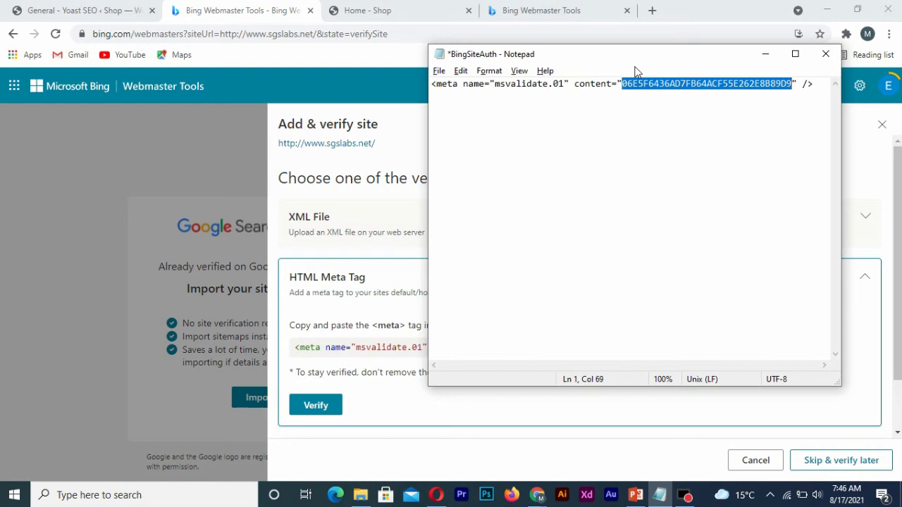
click(82, 10)
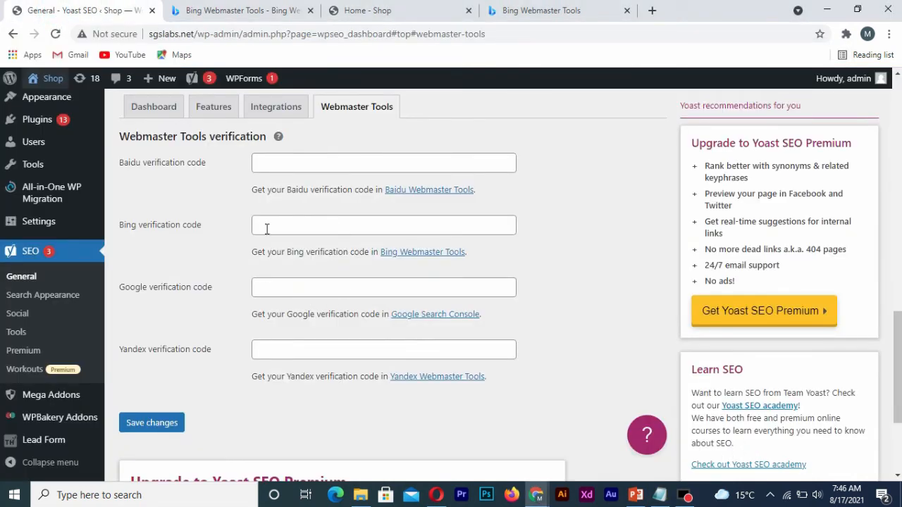
text(D6E5F6436AD7FB64ACF55E262E8B89D9)
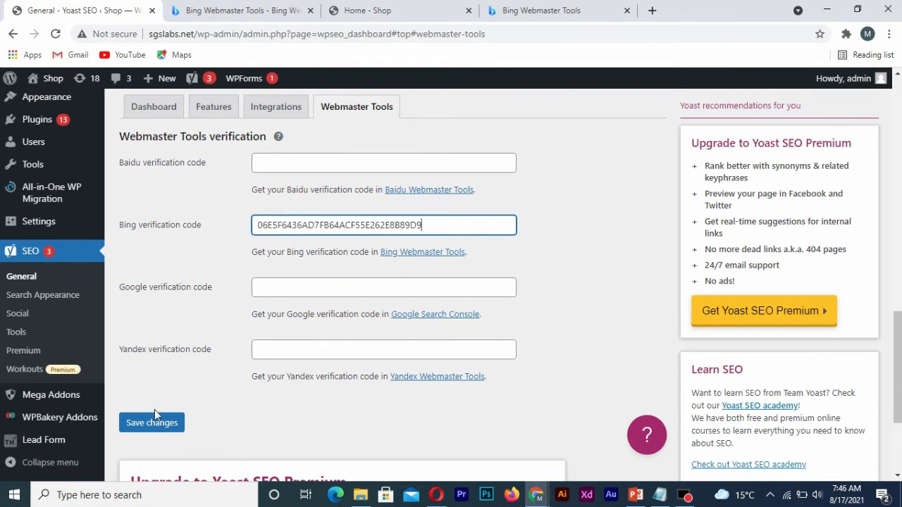
click(151, 423)
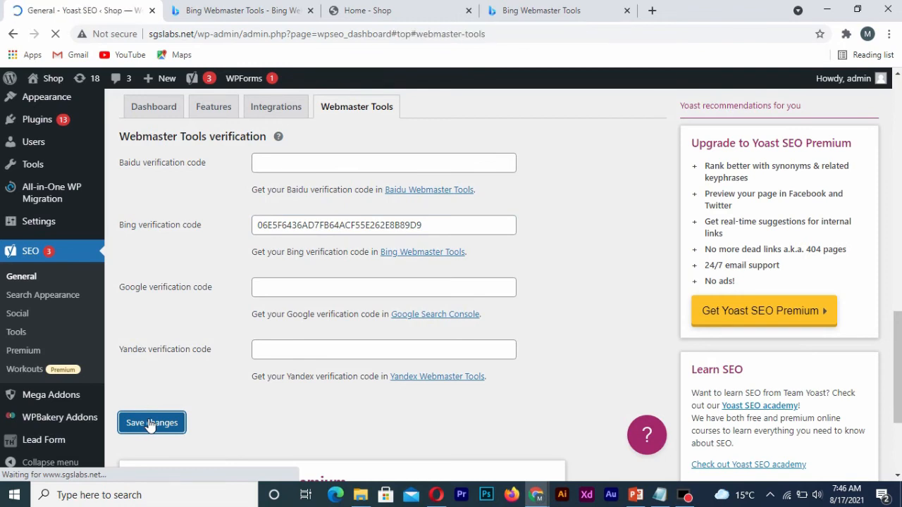
click(150, 423)
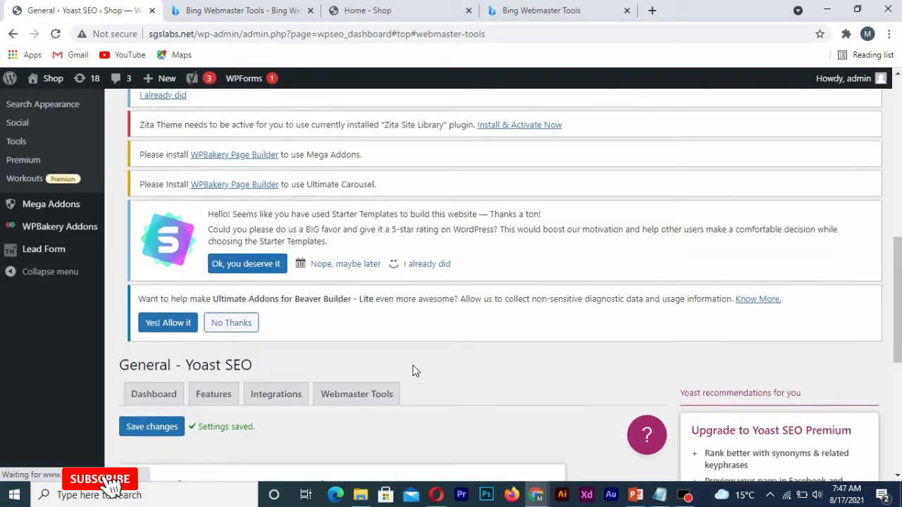
scroll(down, 3)
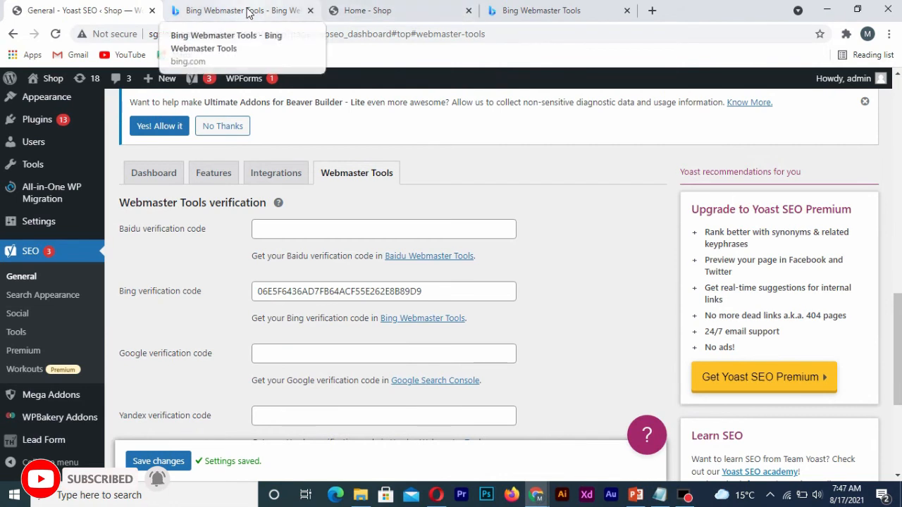
click(240, 10)
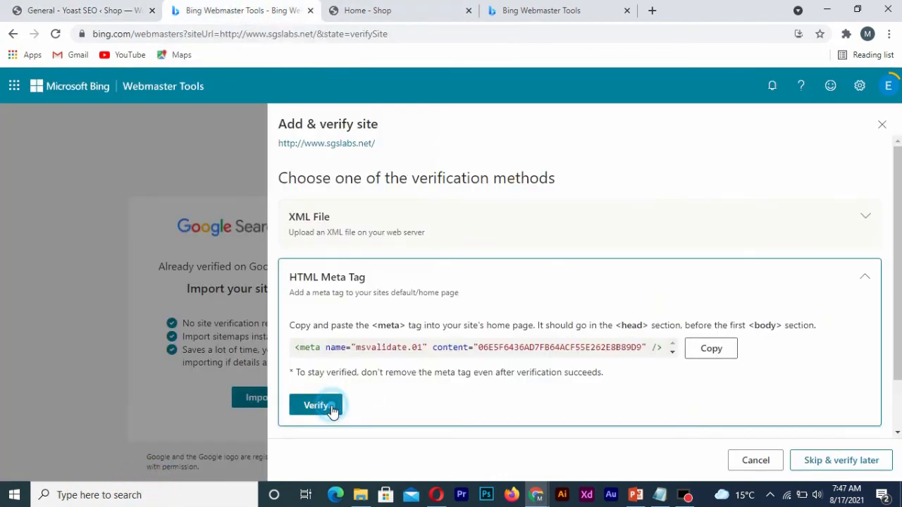
click(316, 405)
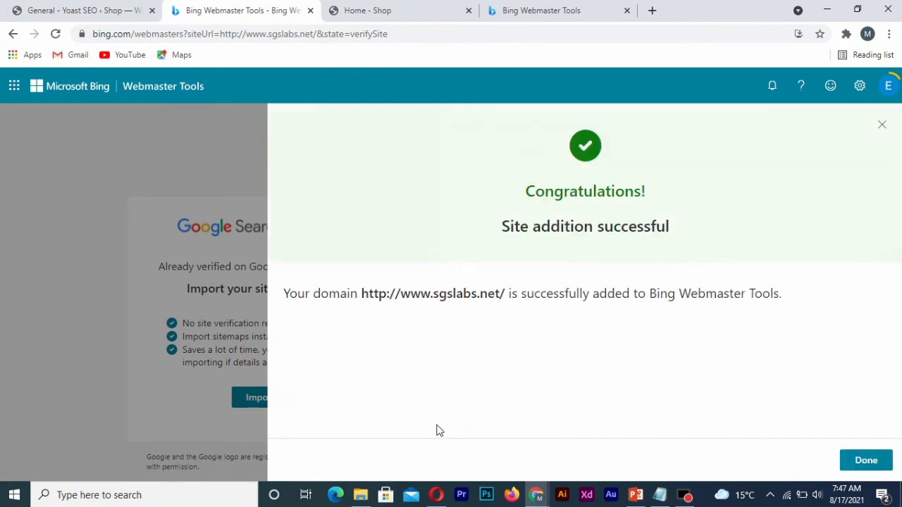
mouse_move(536, 245)
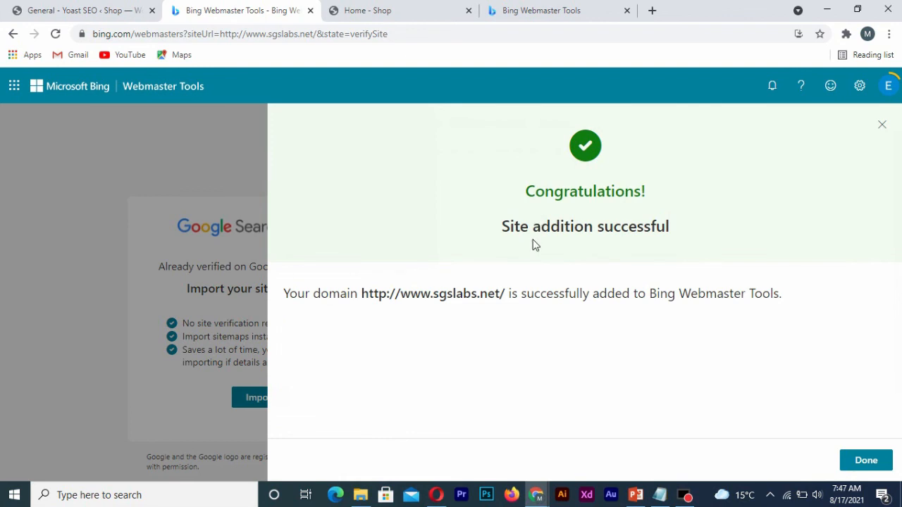
mouse_move(688, 352)
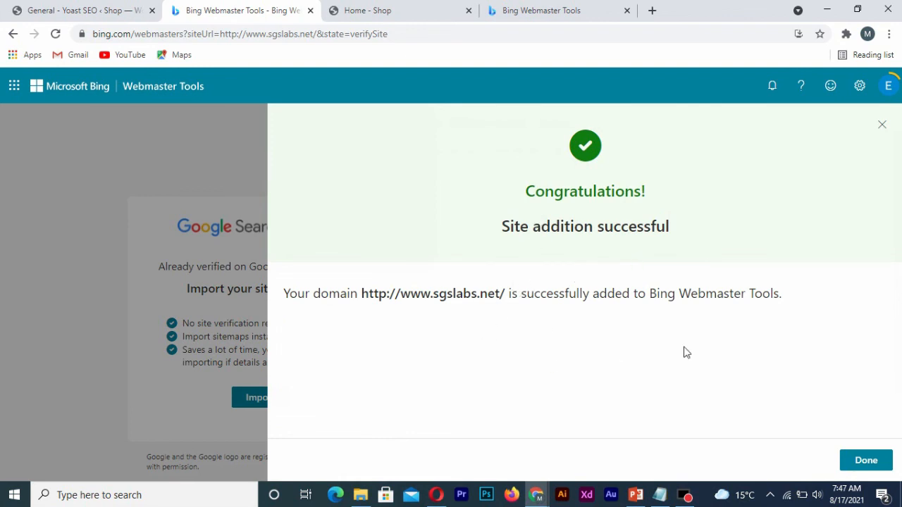
mouse_move(675, 355)
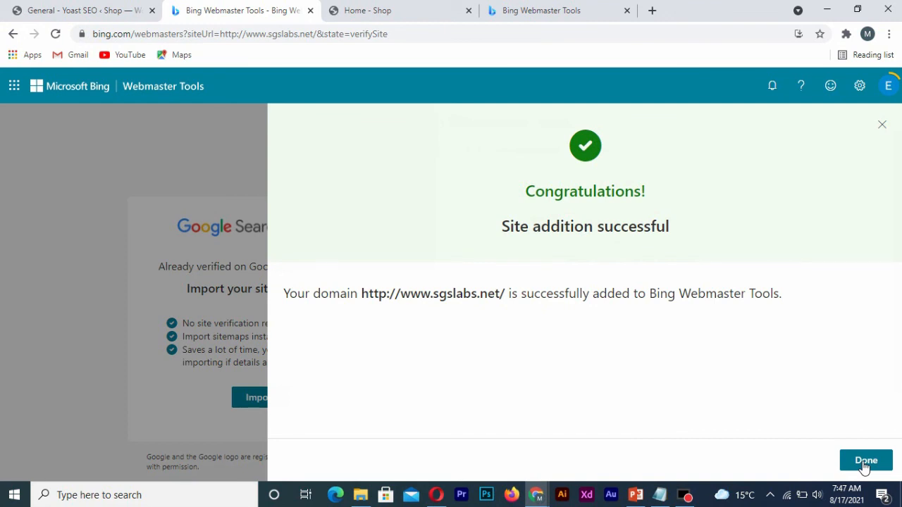
Dismiss the Congratulations panel with Done to reach the site's Home dashboard
click(865, 459)
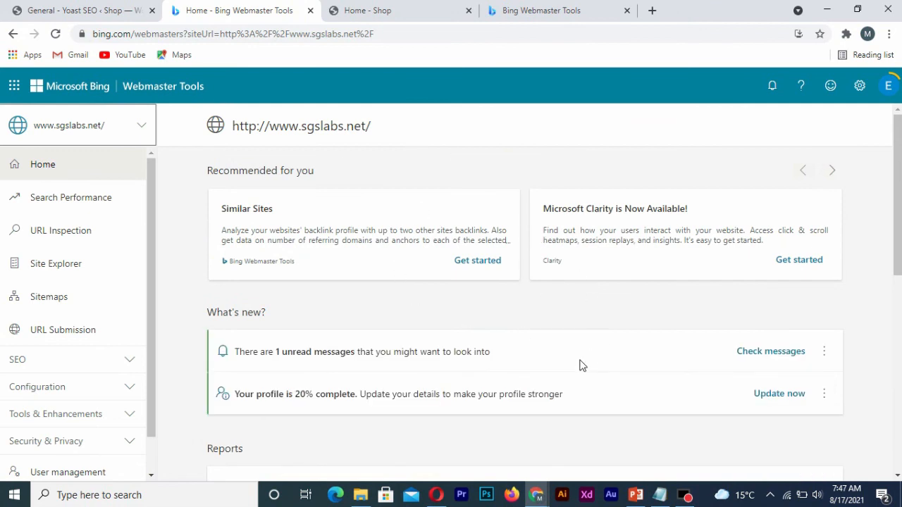
mouse_move(279, 285)
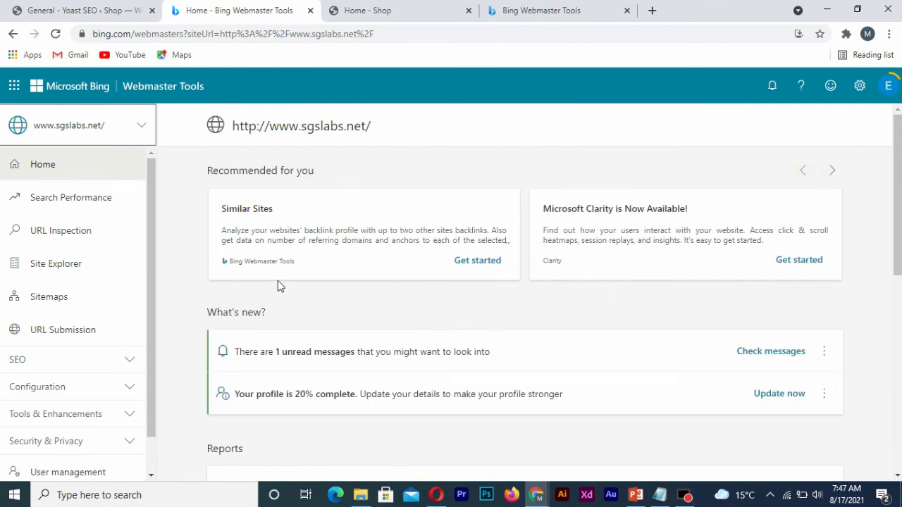
mouse_move(448, 276)
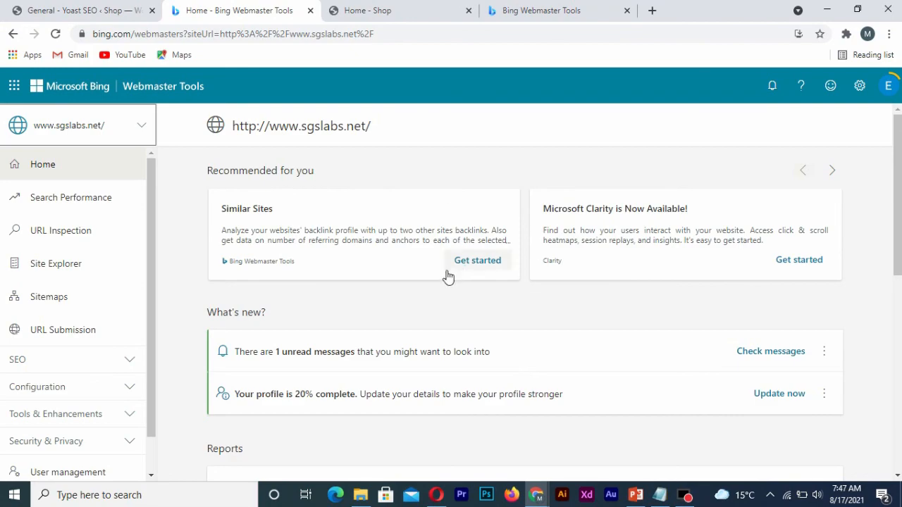